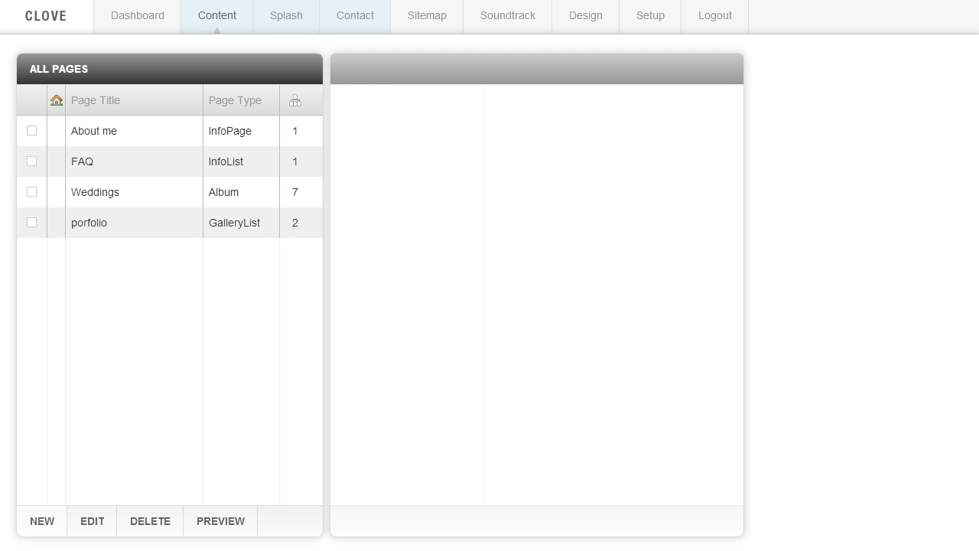
Open the About me page from All Pages to show its one-photo image list.
click(35, 131)
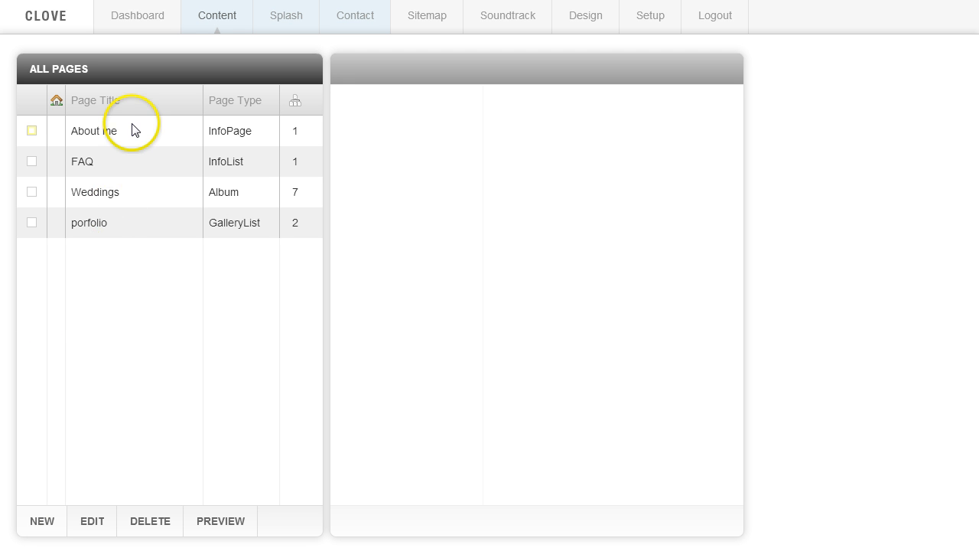
mouse_move(137, 136)
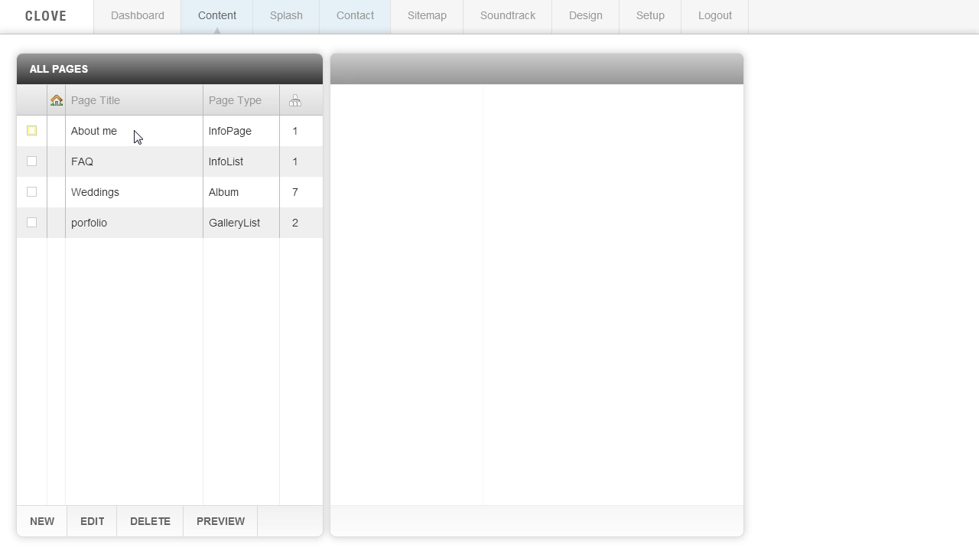
click(94, 130)
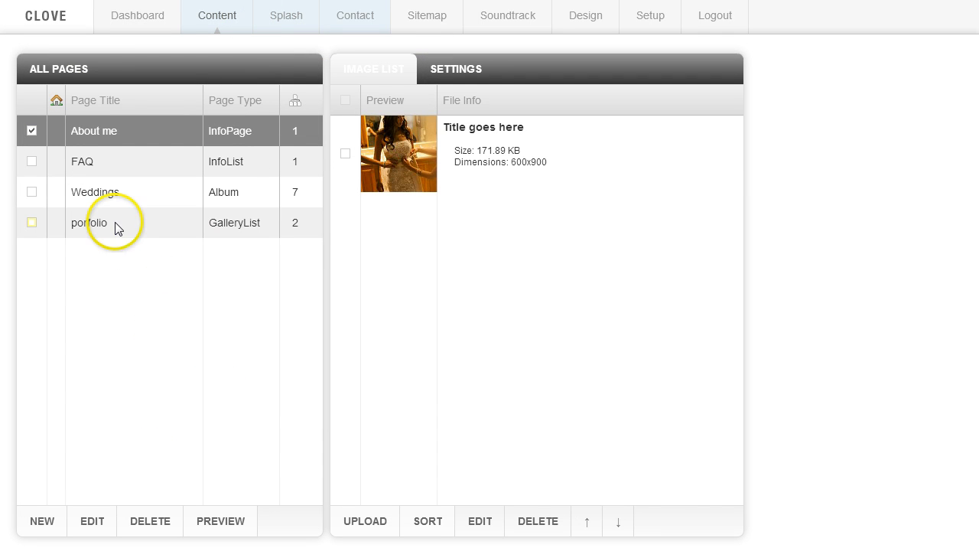
Edit the porfolio page, tick Set As Homepage, and save the changes.
click(88, 223)
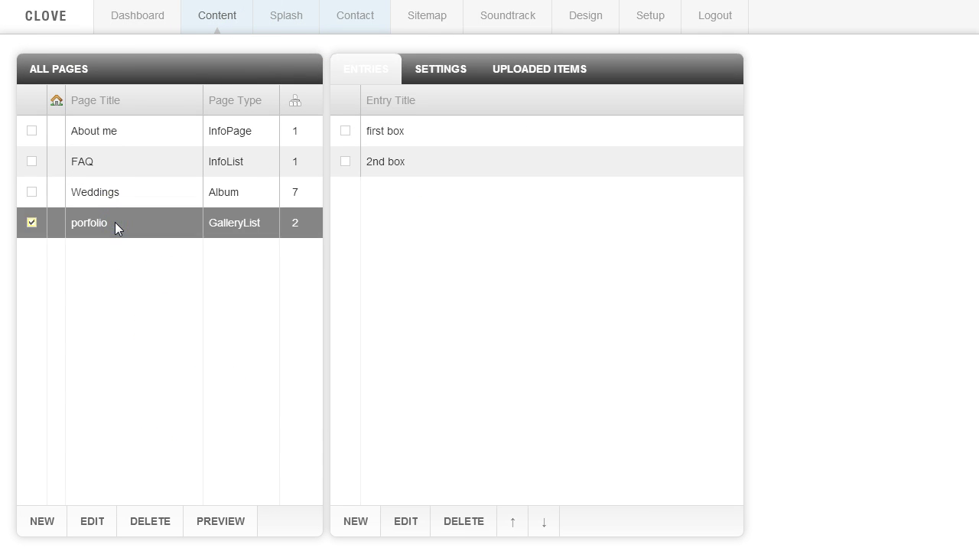
click(92, 521)
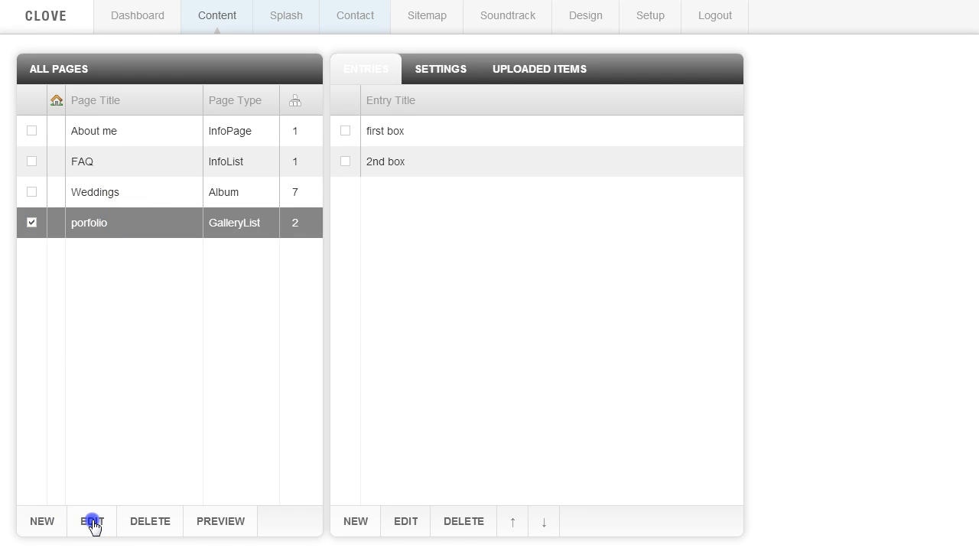
click(91, 521)
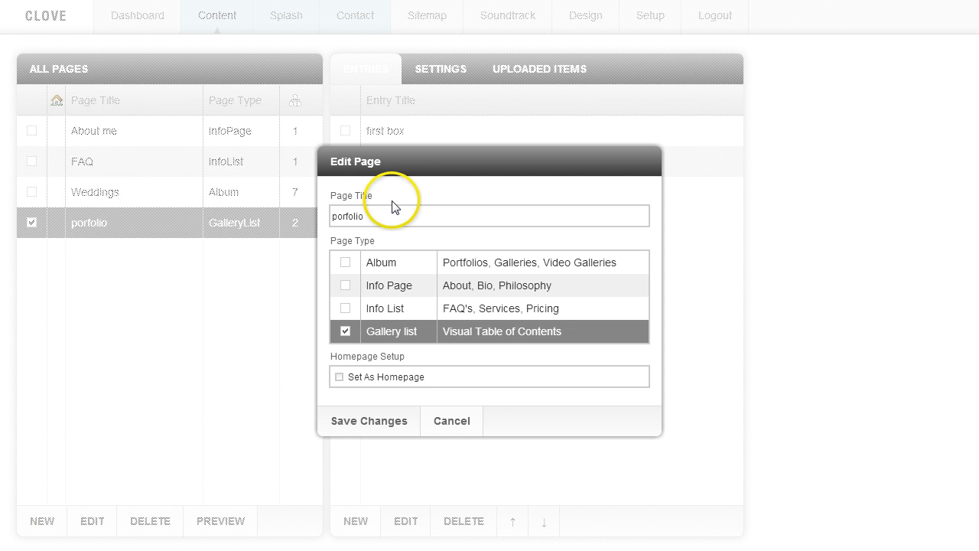
mouse_move(359, 378)
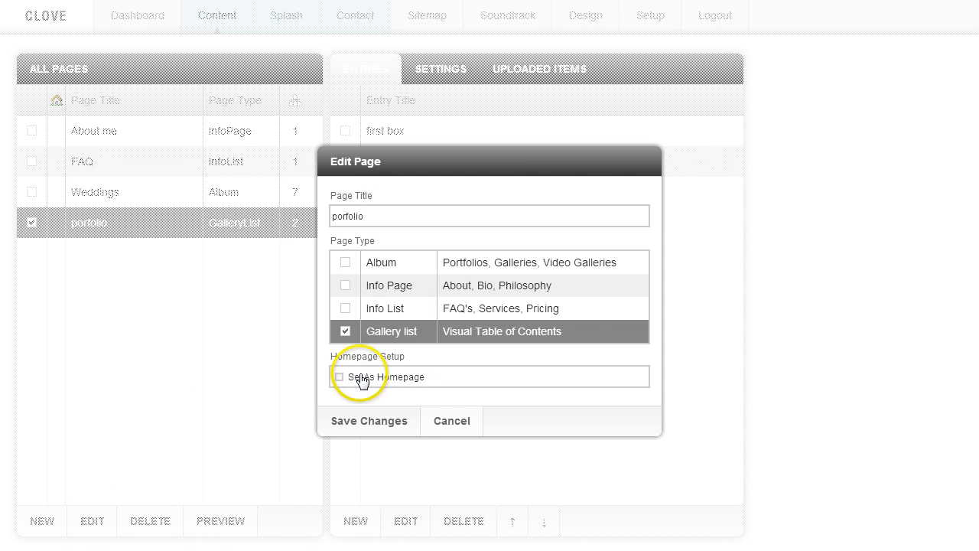
mouse_move(405, 385)
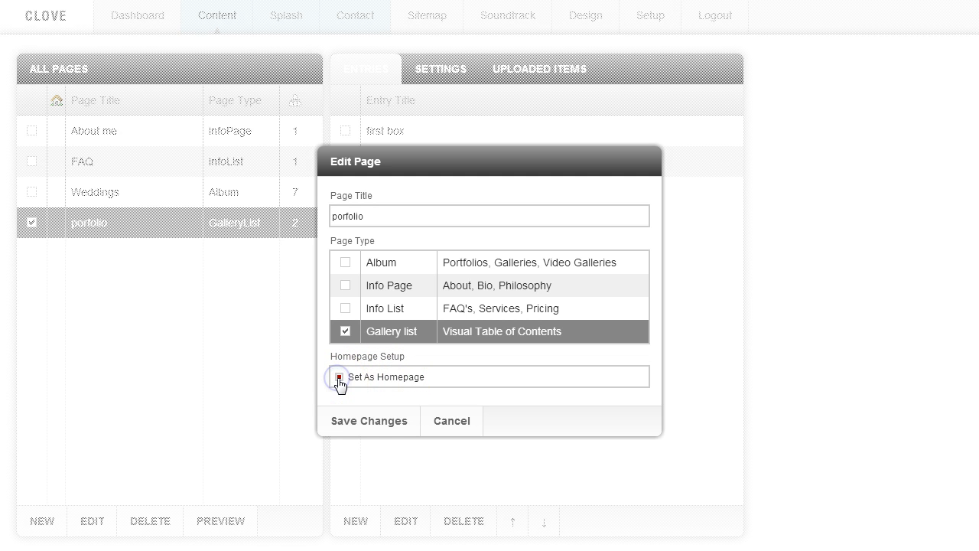
click(338, 377)
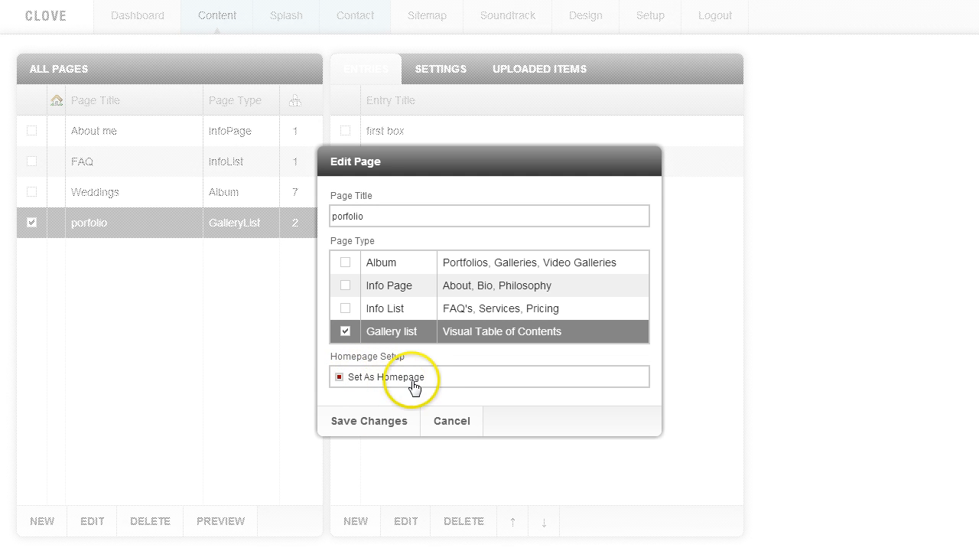
click(368, 421)
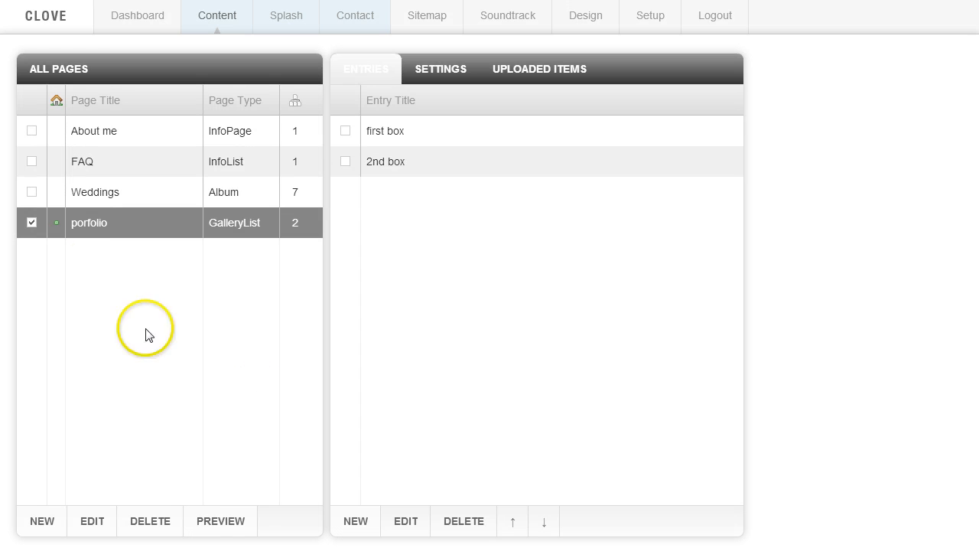
mouse_move(61, 229)
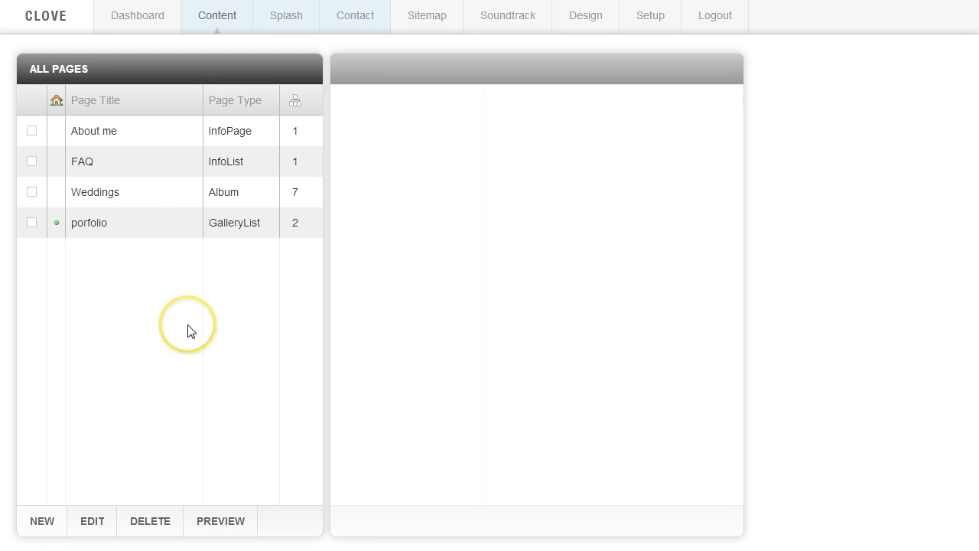
Edit the About me page and save it with Set As Homepage ticked.
click(32, 130)
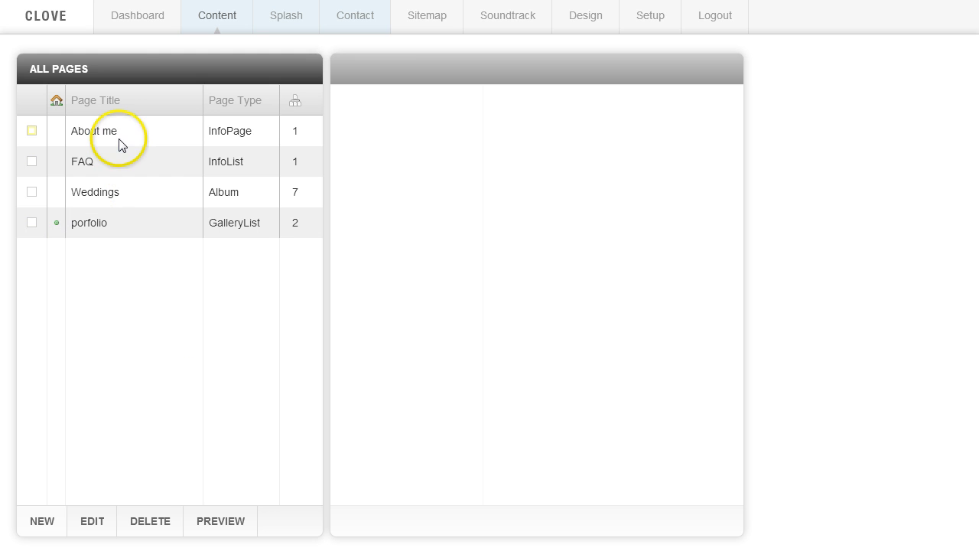
click(119, 142)
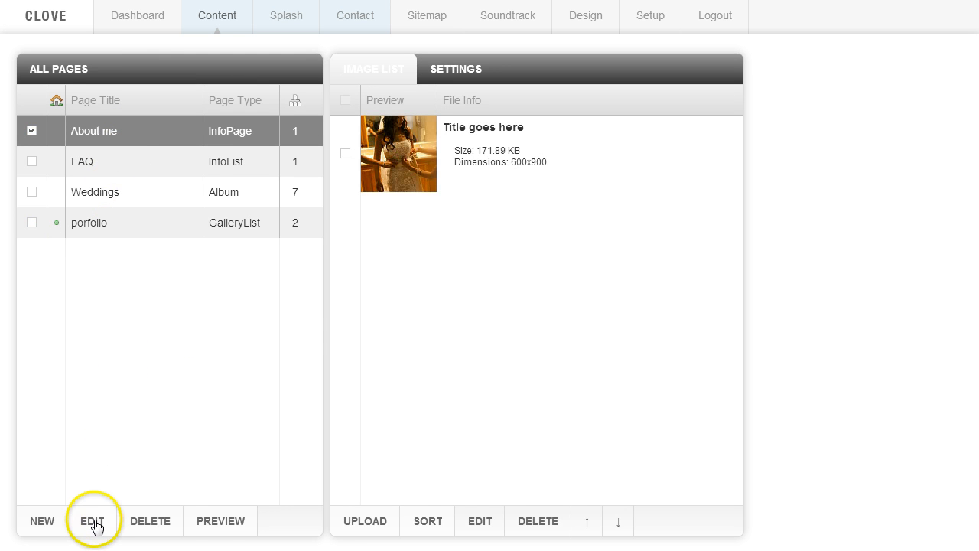
click(92, 521)
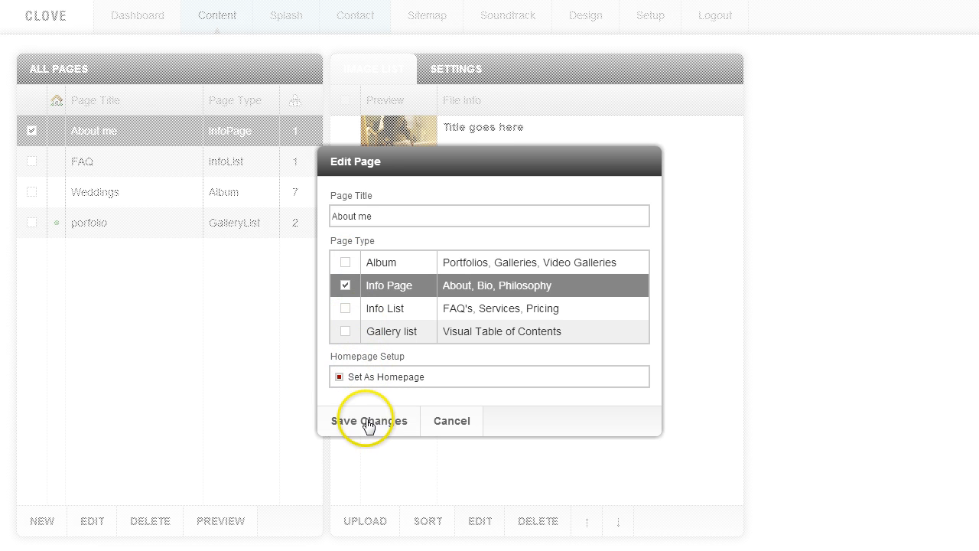
click(371, 421)
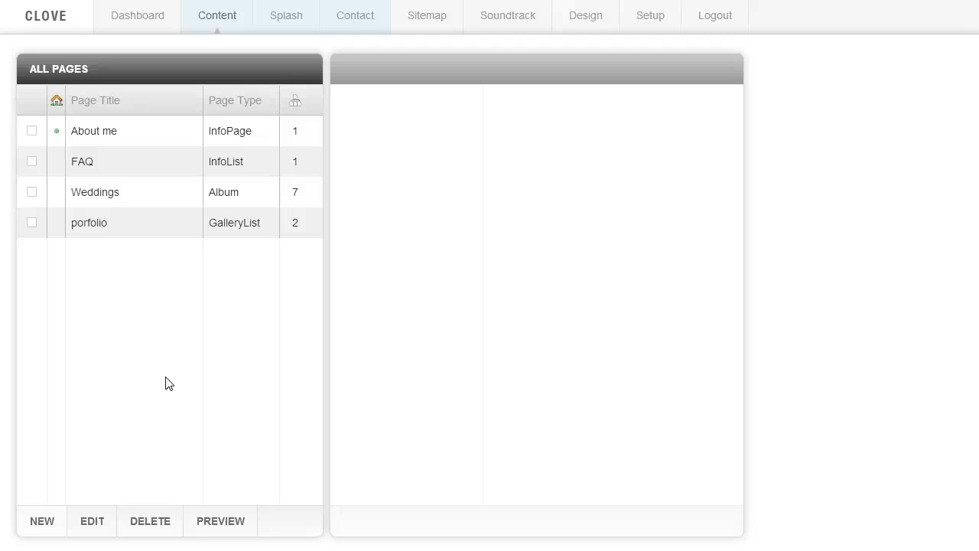
Open the Splash settings showing the title "Anthony's wedding photos" and SEO blurb.
click(286, 15)
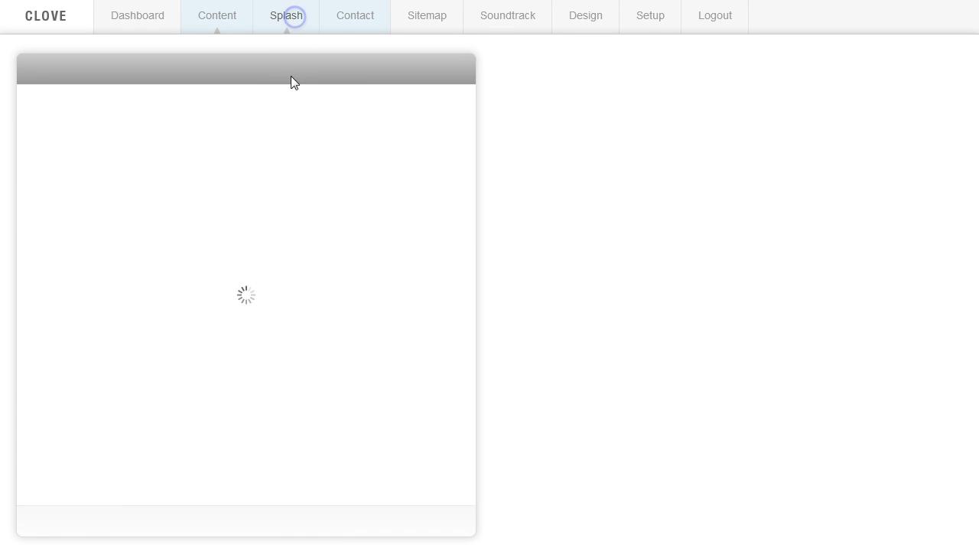
click(289, 15)
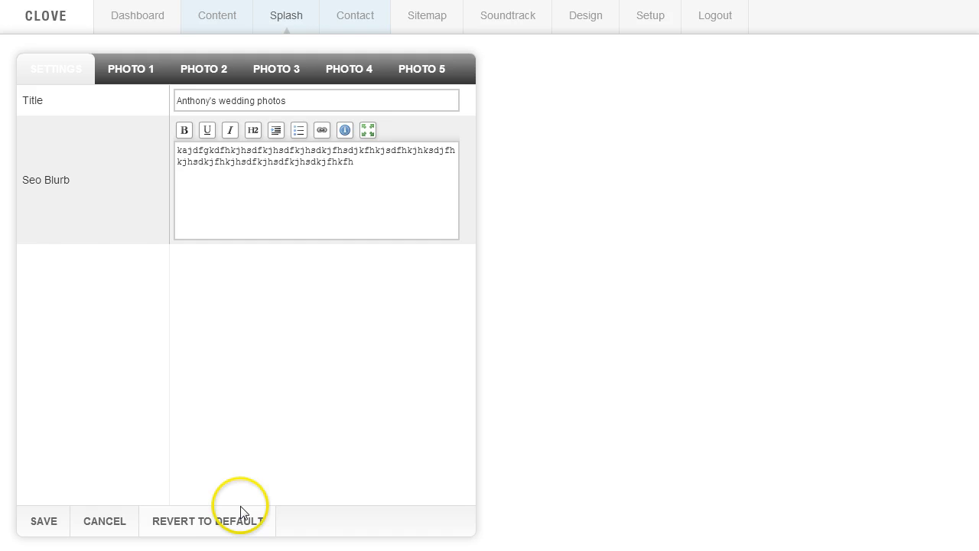
mouse_move(220, 532)
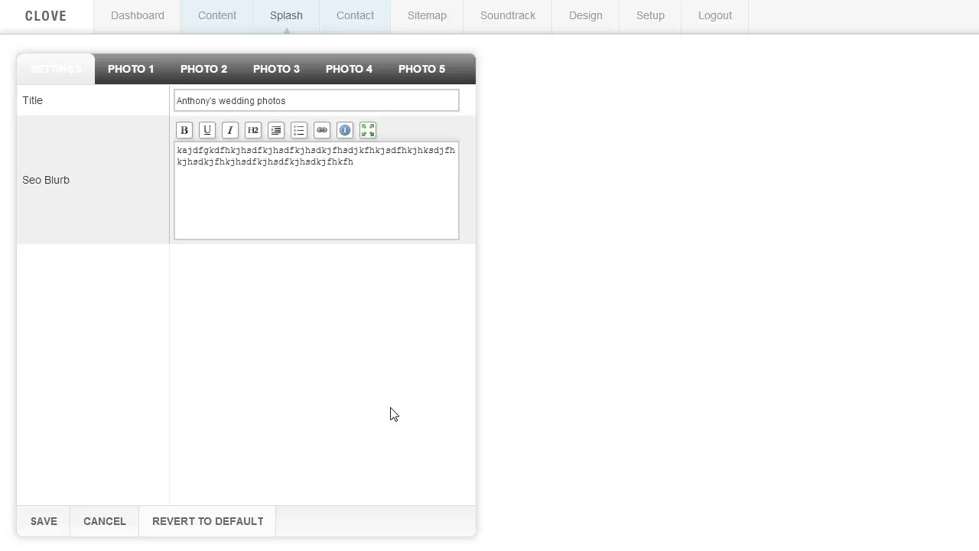
mouse_move(217, 531)
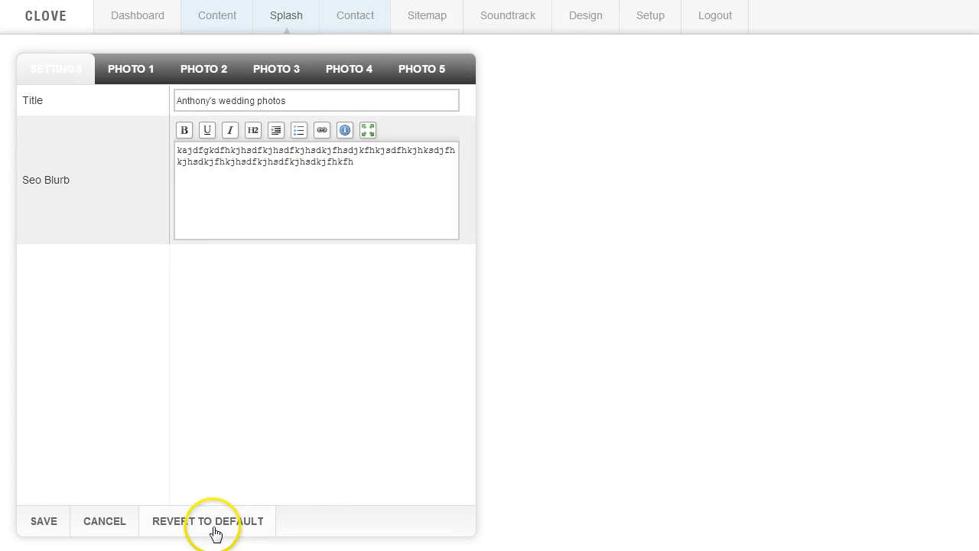